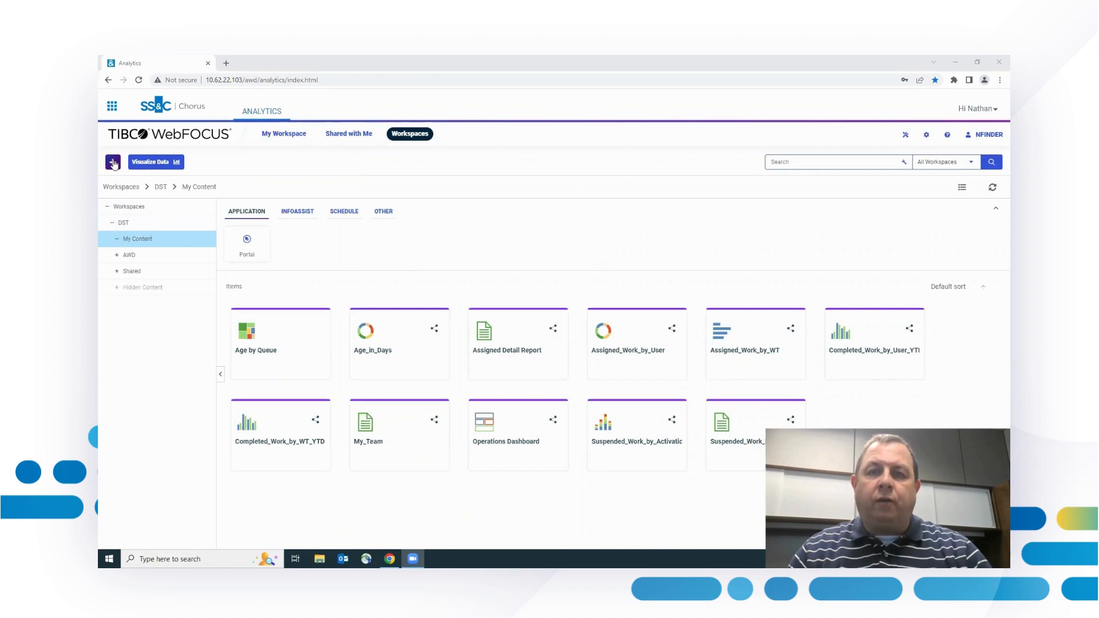
# Step: Reveal the Visualize Data options and the Age by Queue item's action menu
pyautogui.click(112, 161)
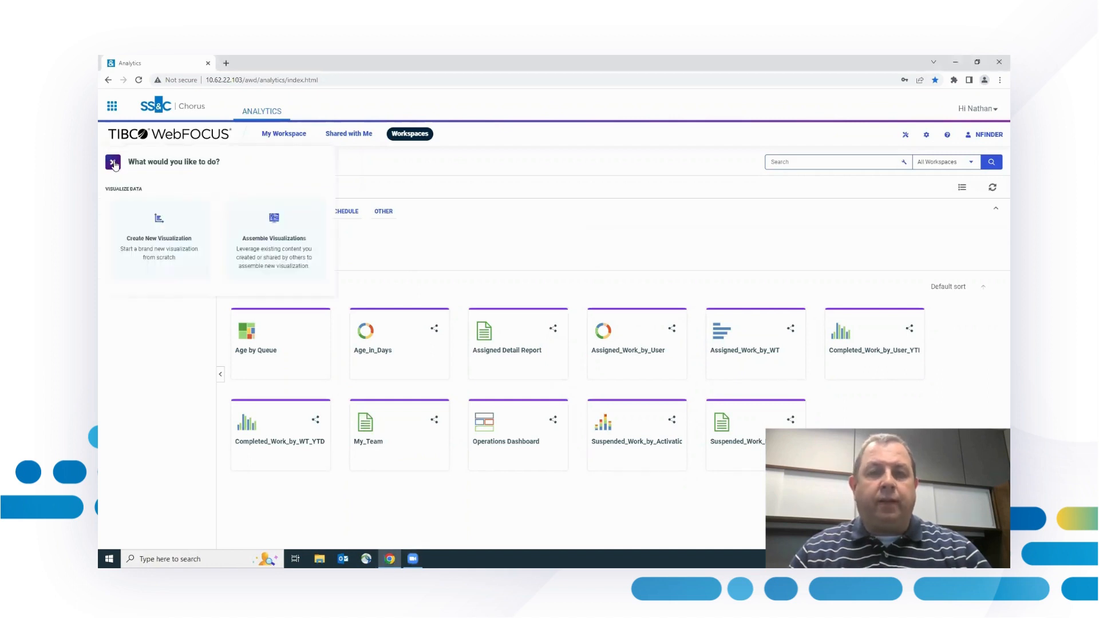
pyautogui.rightClick(256, 340)
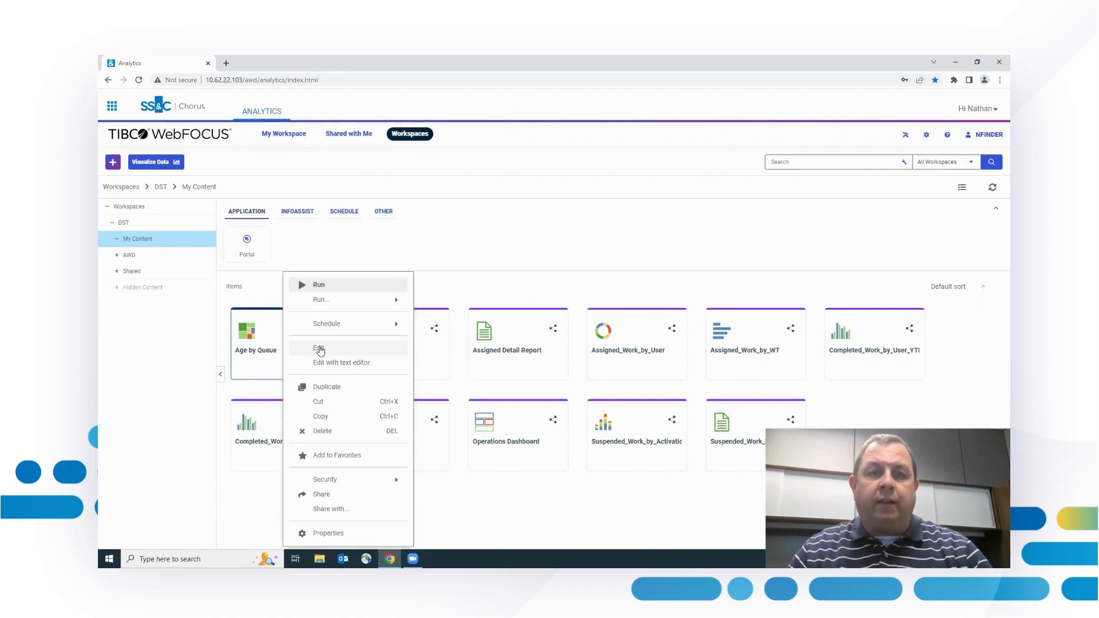
# Step: Edit Age by Queue in Designer, then begin assembling a new visualization from existing content
pyautogui.click(320, 349)
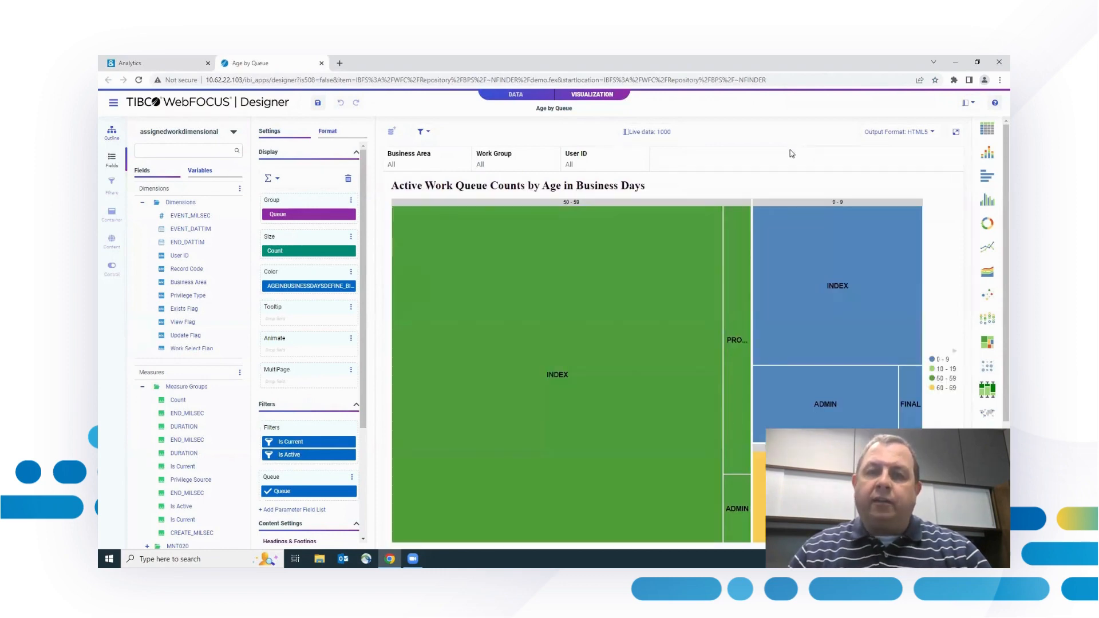
pyautogui.click(338, 62)
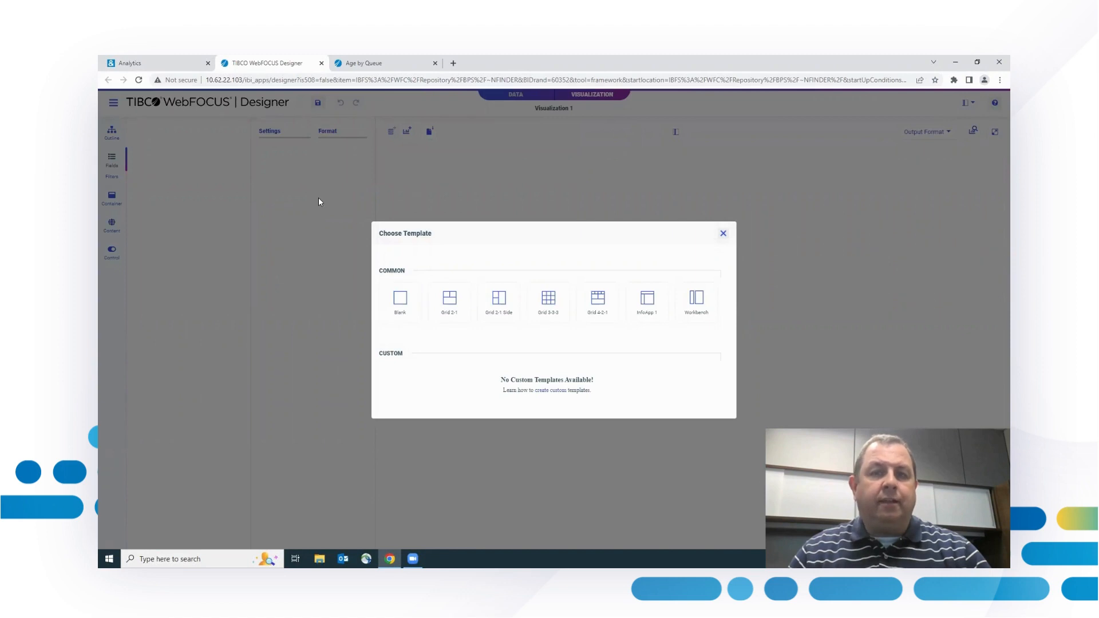
# Step: Choose a layout template for the new visualization page
pyautogui.click(400, 296)
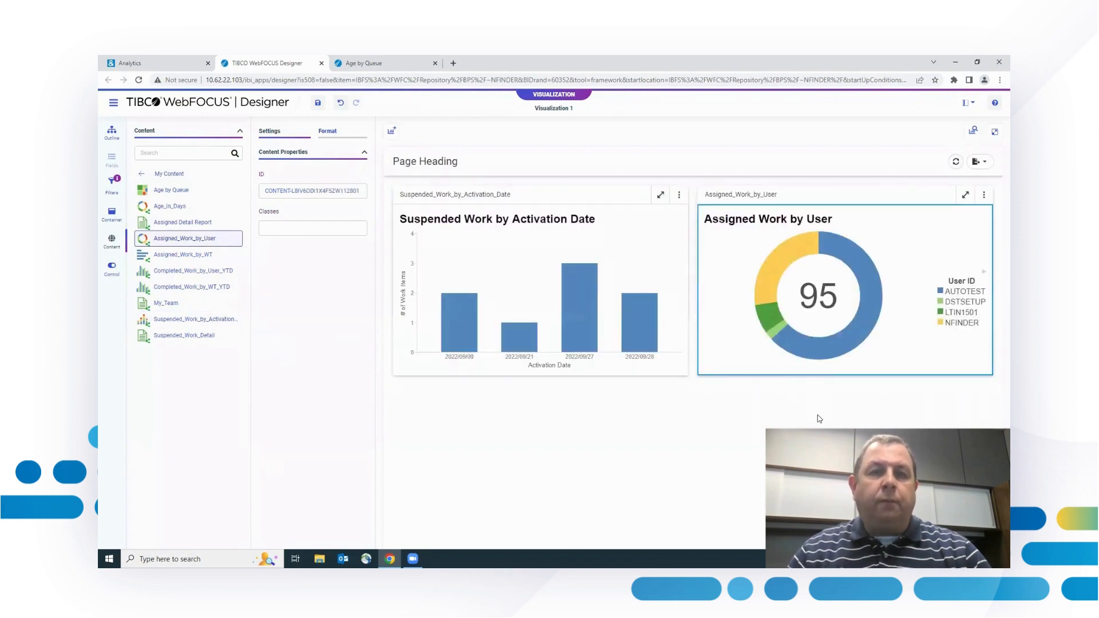
pyautogui.moveTo(217, 281)
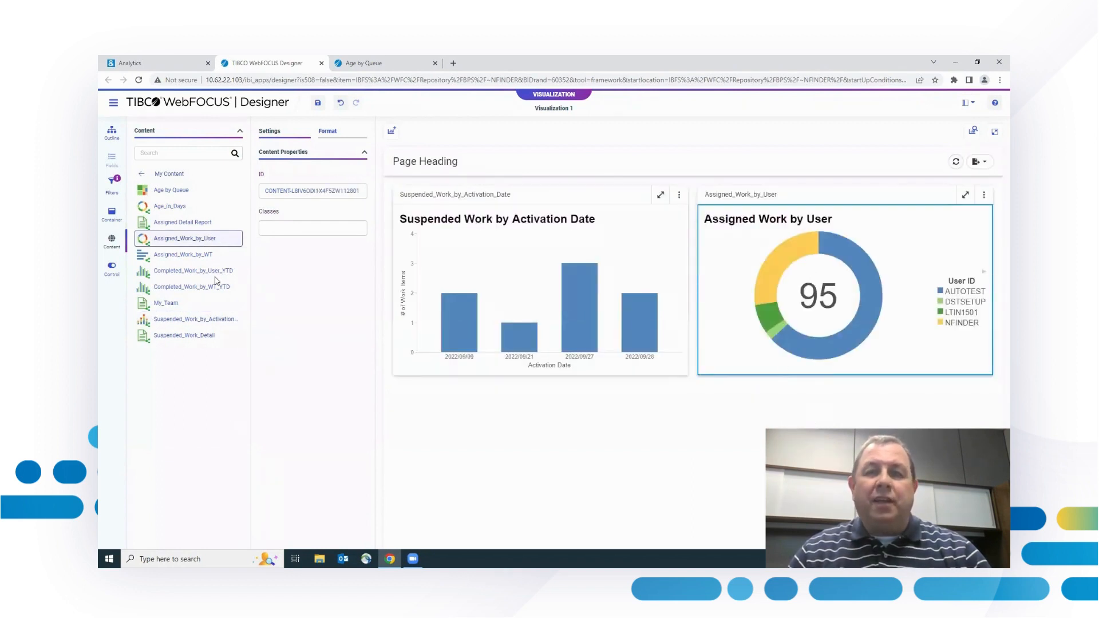
# Step: Add a section below the charts and place User ID, Work Group, Business Area, Queue filters on the page
pyautogui.rightClick(532, 294)
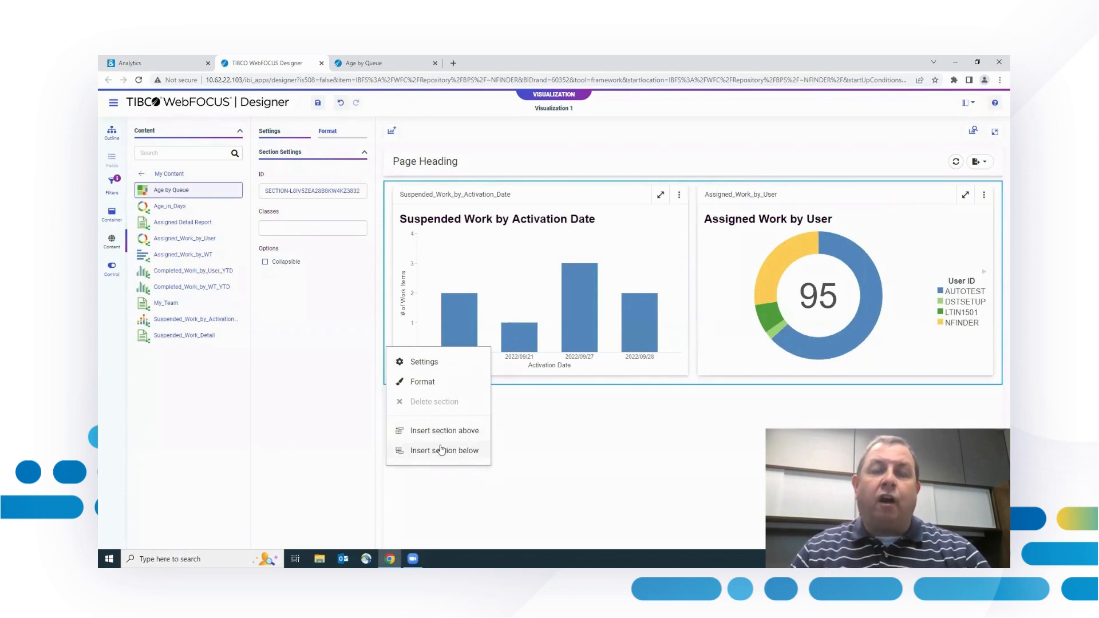
pyautogui.click(444, 450)
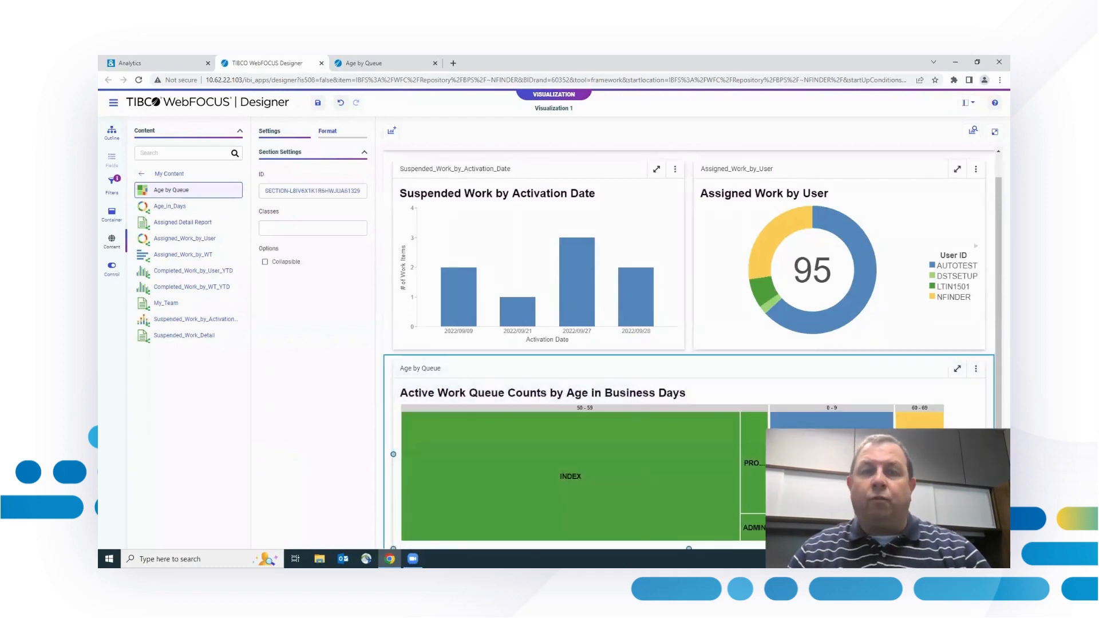
pyautogui.click(111, 183)
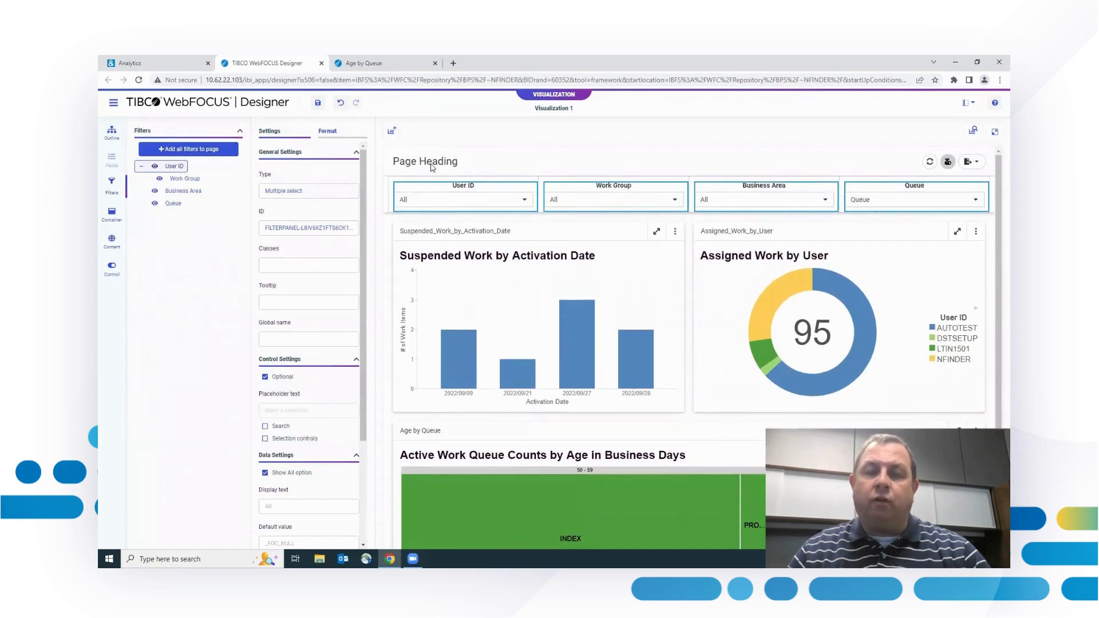